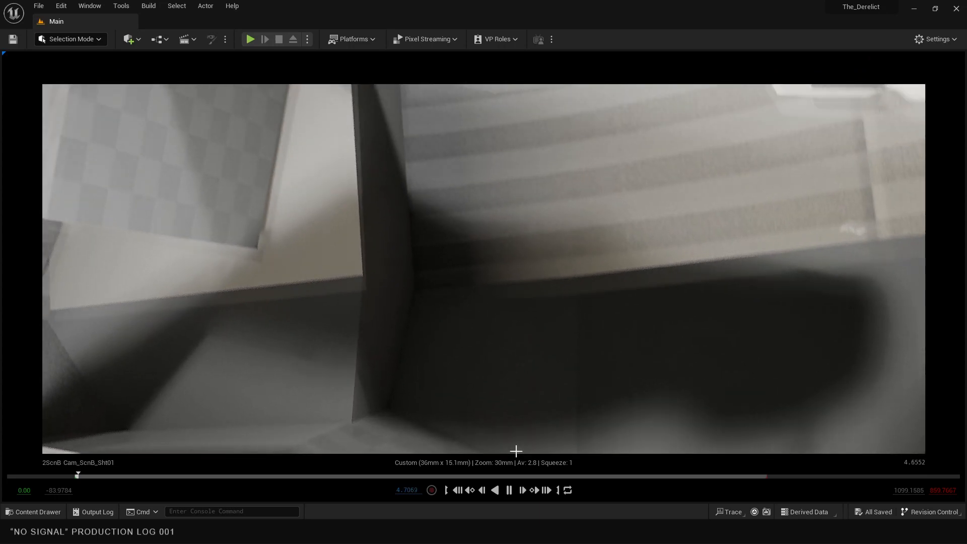
# Start Sequencer playback from the first Scene B shot of the animatic
pyautogui.click(509, 490)
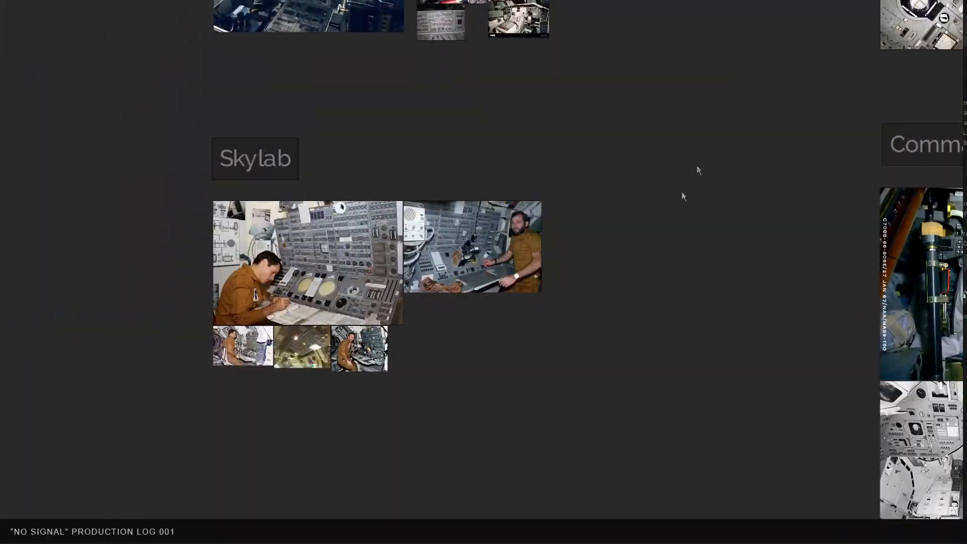
# Scroll the PureRef board down toward the Skylab control panel reference group
pyautogui.scroll(-3)
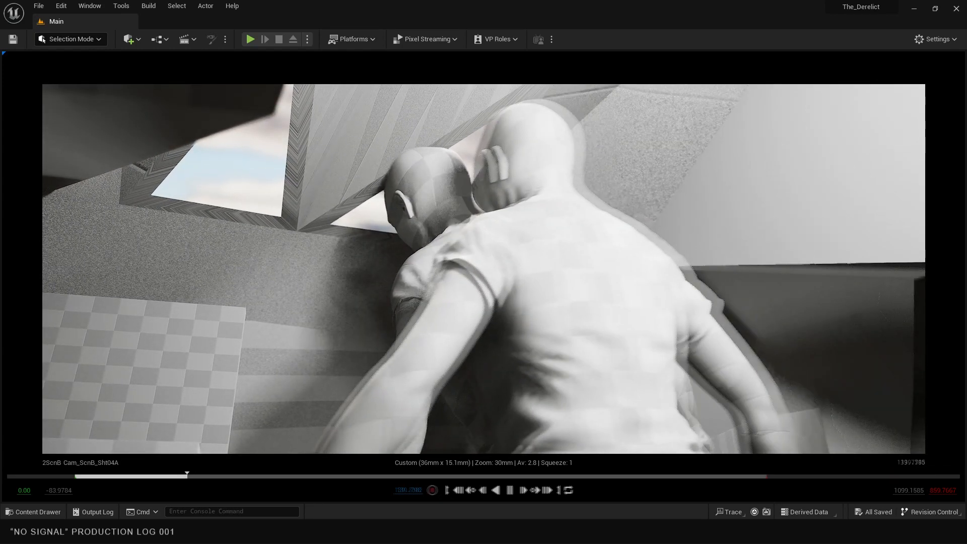
# Pause and resume Sequencer playback as shot 04A runs into the 200mm close-up 04C
pyautogui.click(509, 489)
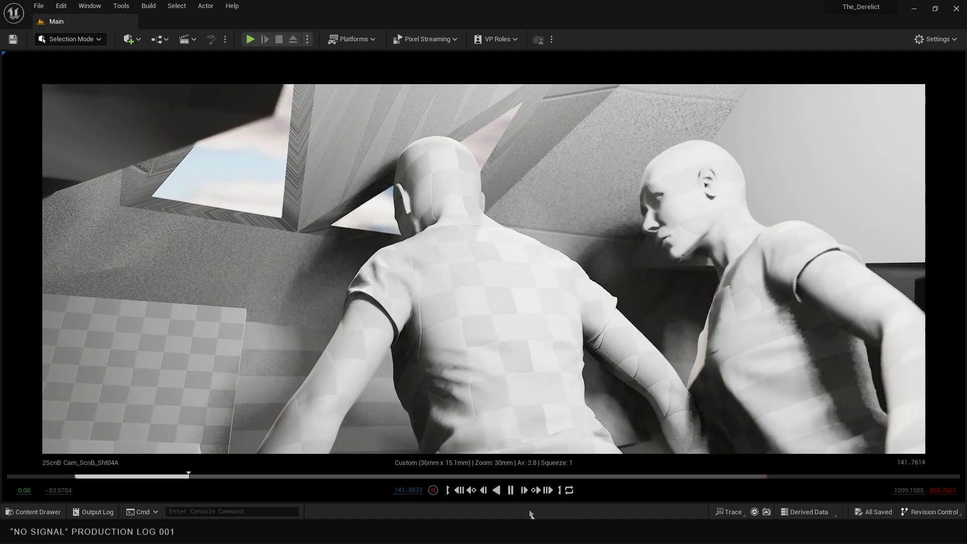
pyautogui.click(510, 490)
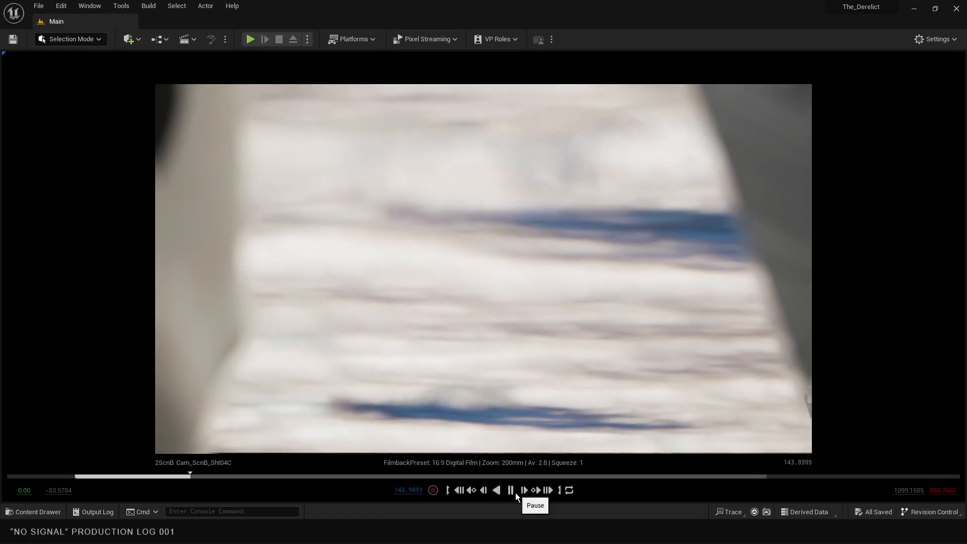